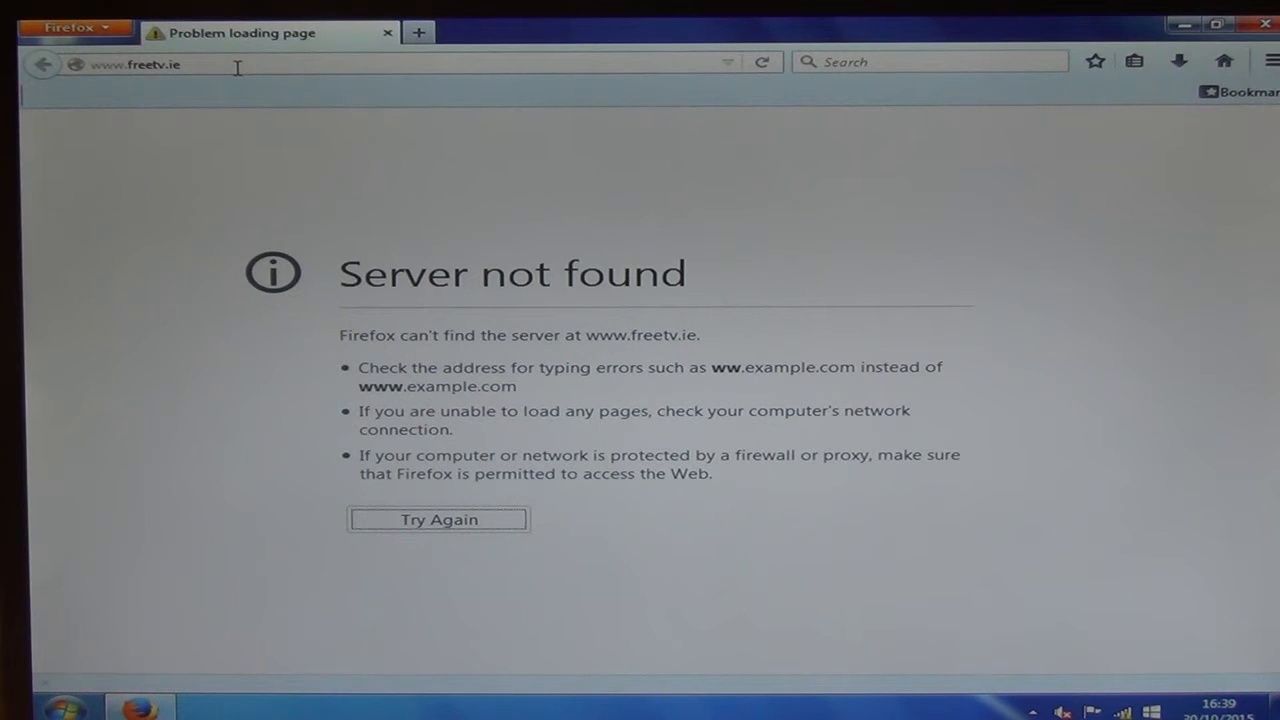
# Replace the freetv.ie address with 192.168.1.250:7000 and load the DVR page
pyautogui.click(135, 63)
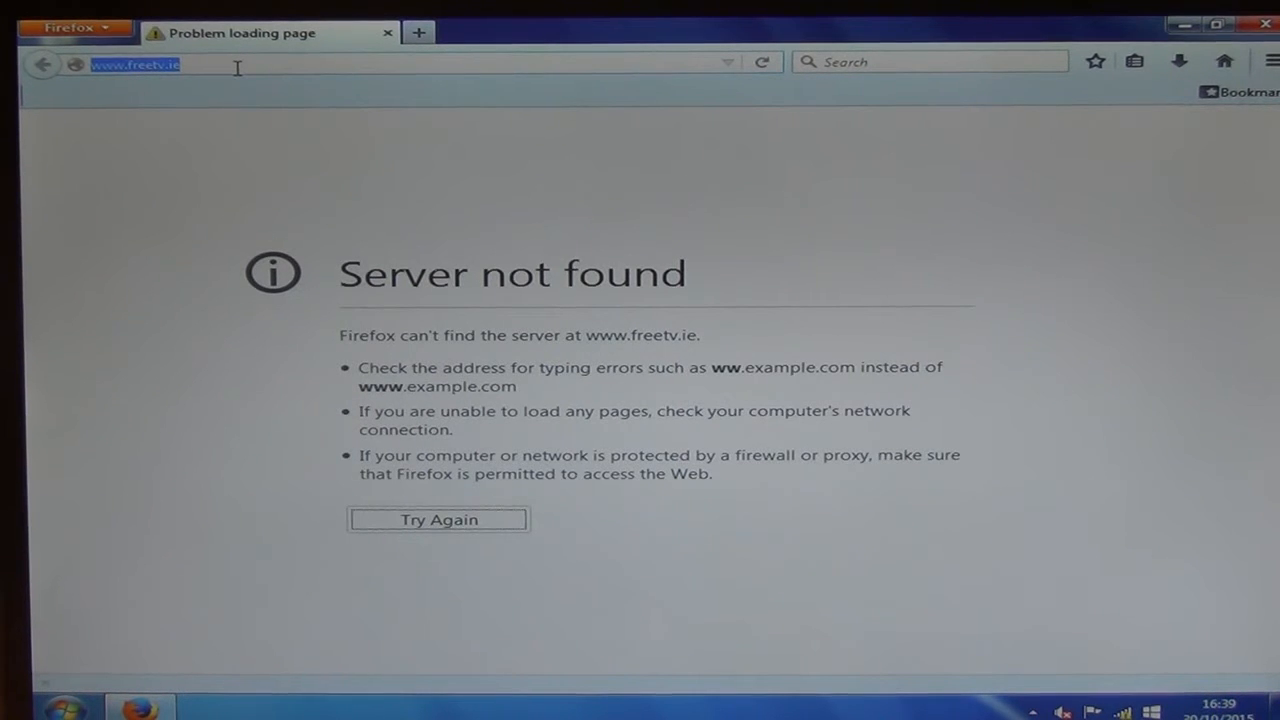
pyautogui.write('1')
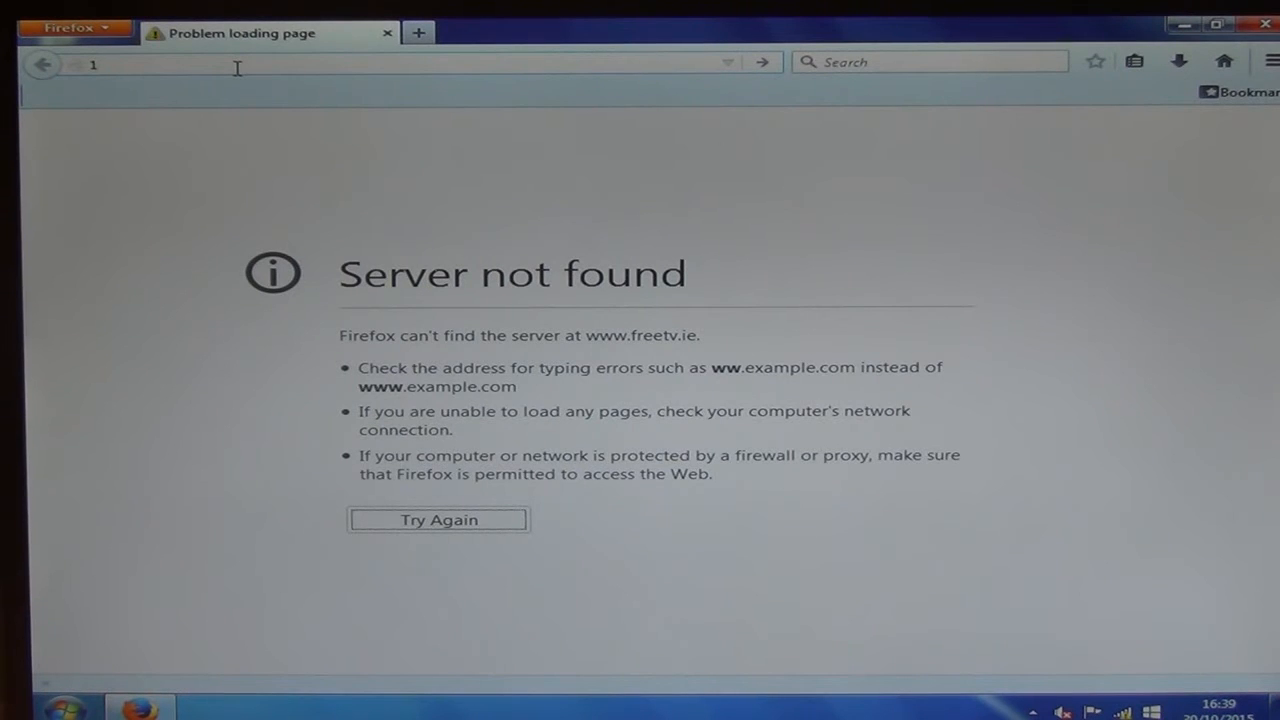
pyautogui.write('92')
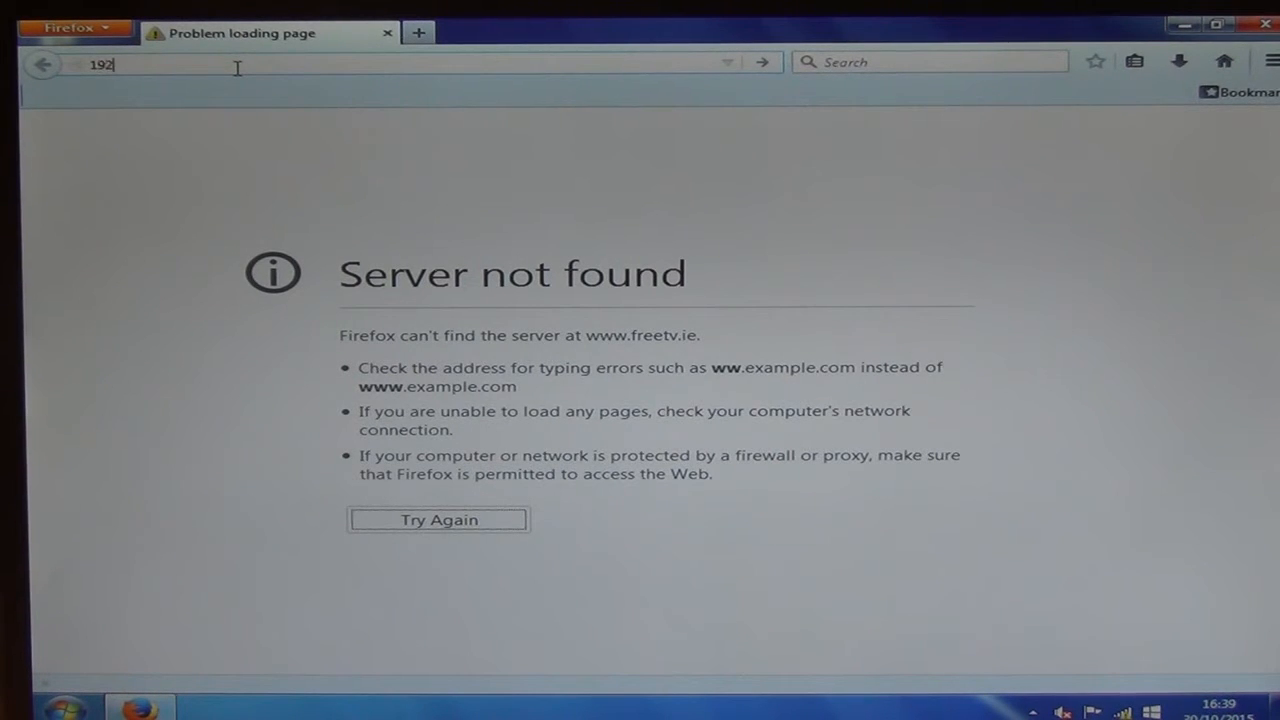
pyautogui.write('.168.1.250')
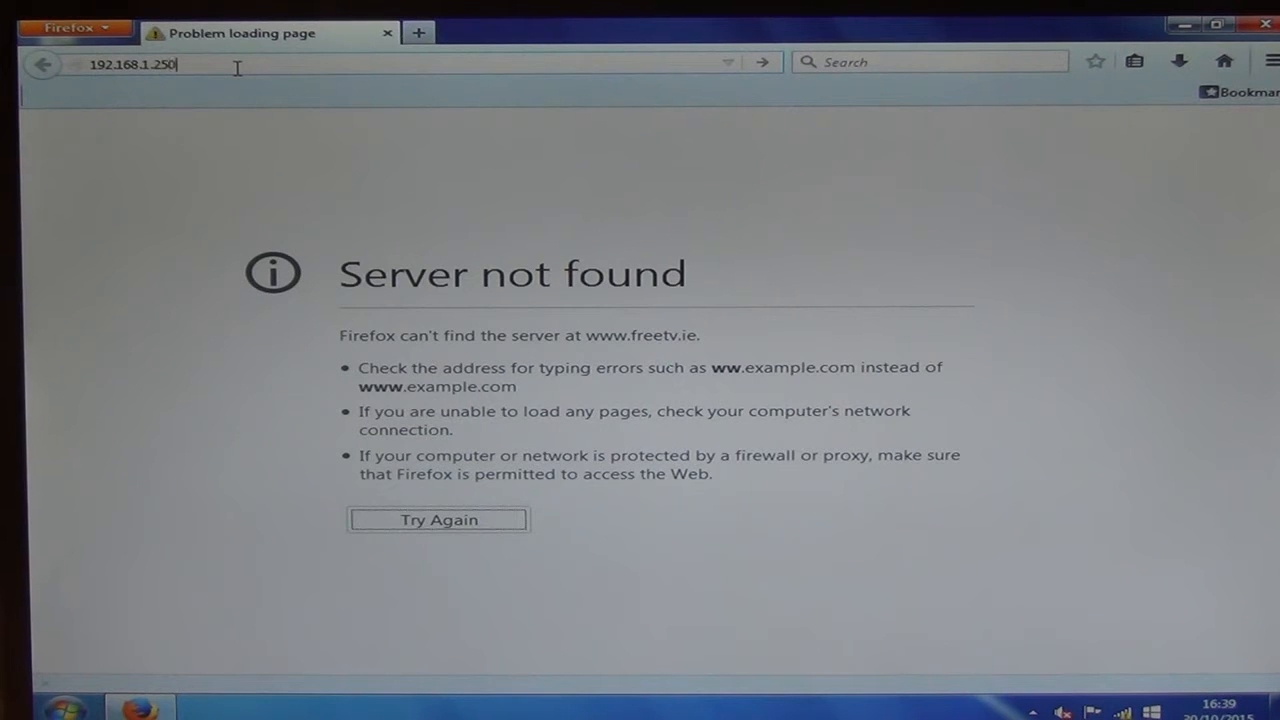
pyautogui.write(':')
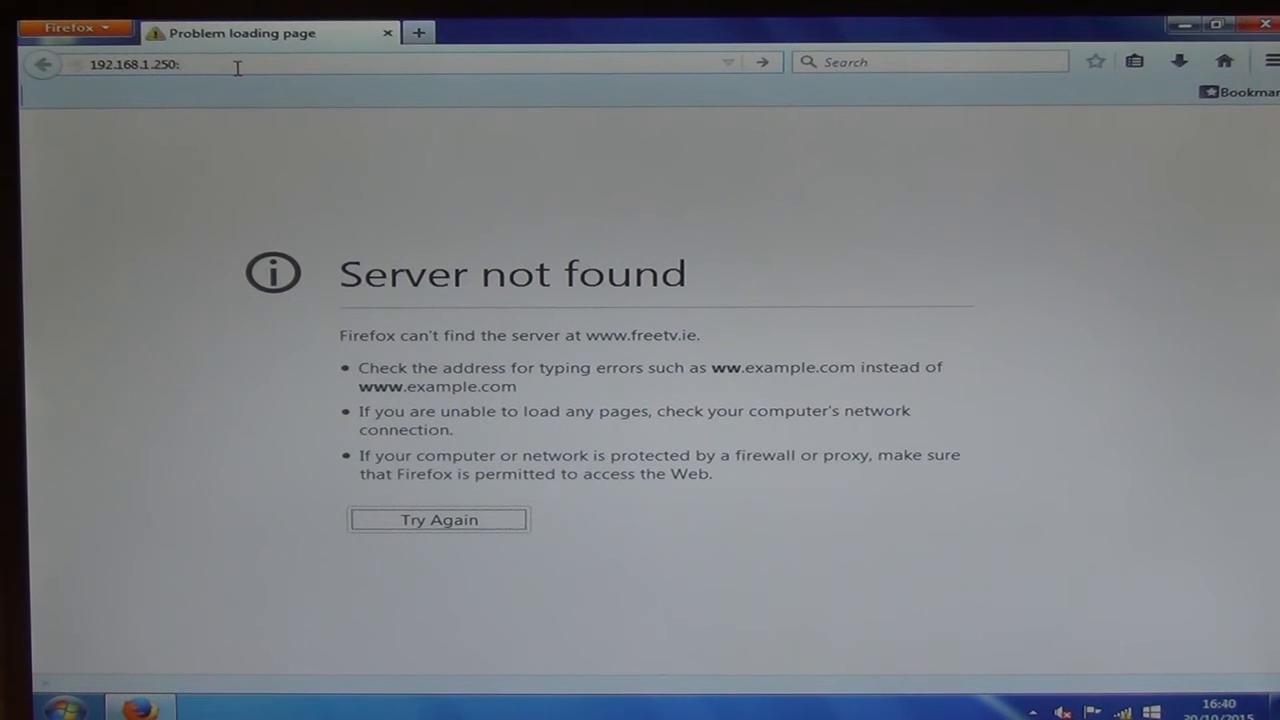
pyautogui.write('7000')
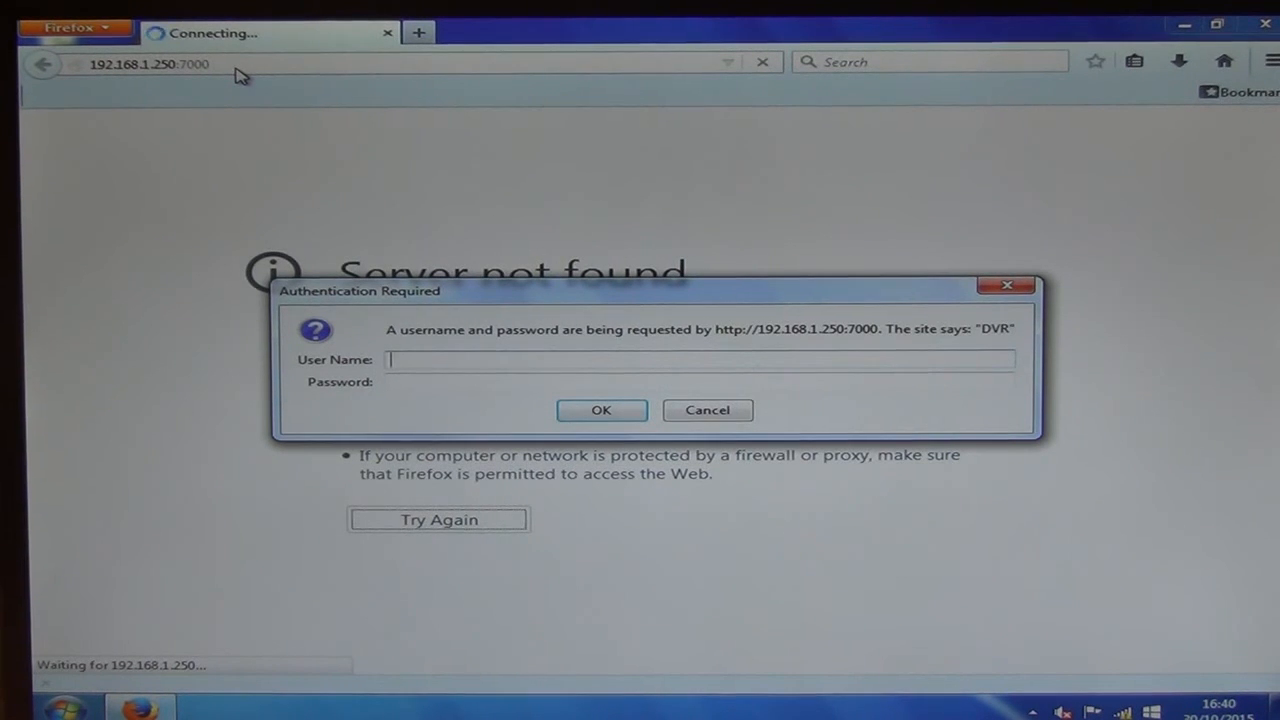
# Sign in to the DVR's authentication prompt with user name admin and its password
pyautogui.write('a')
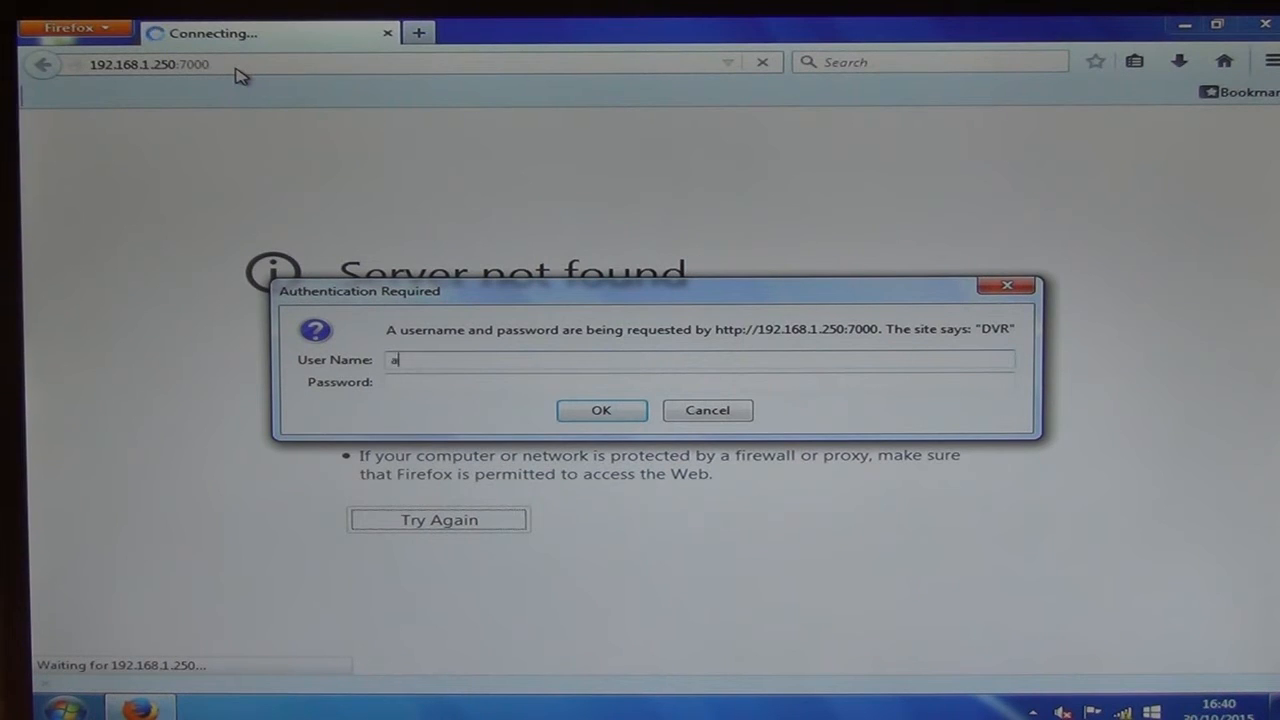
pyautogui.write('dmin')
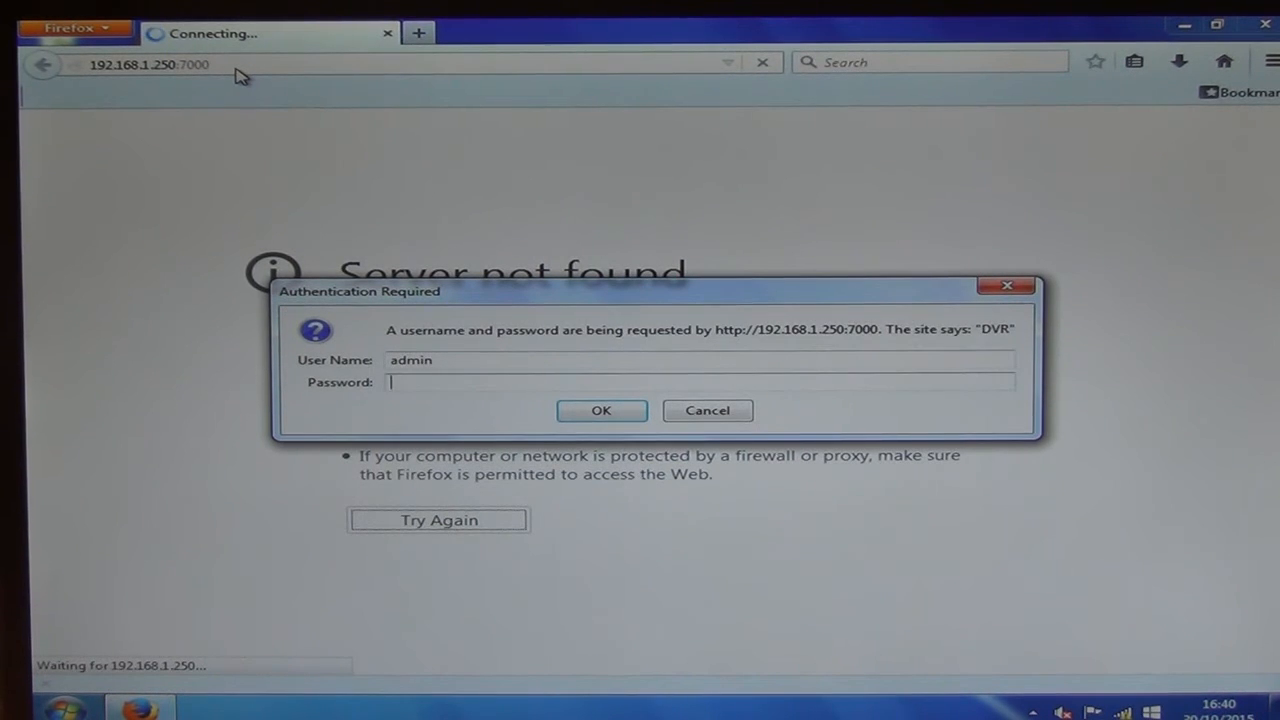
pyautogui.write('•')
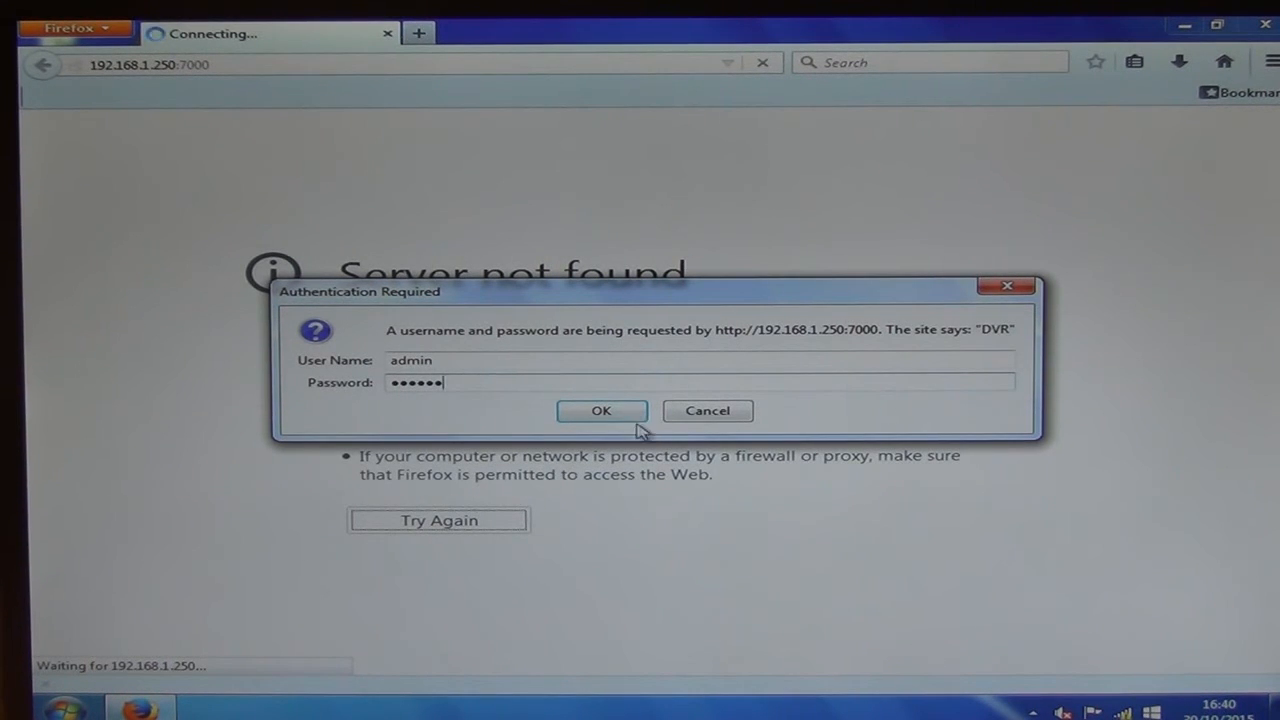
pyautogui.click(601, 411)
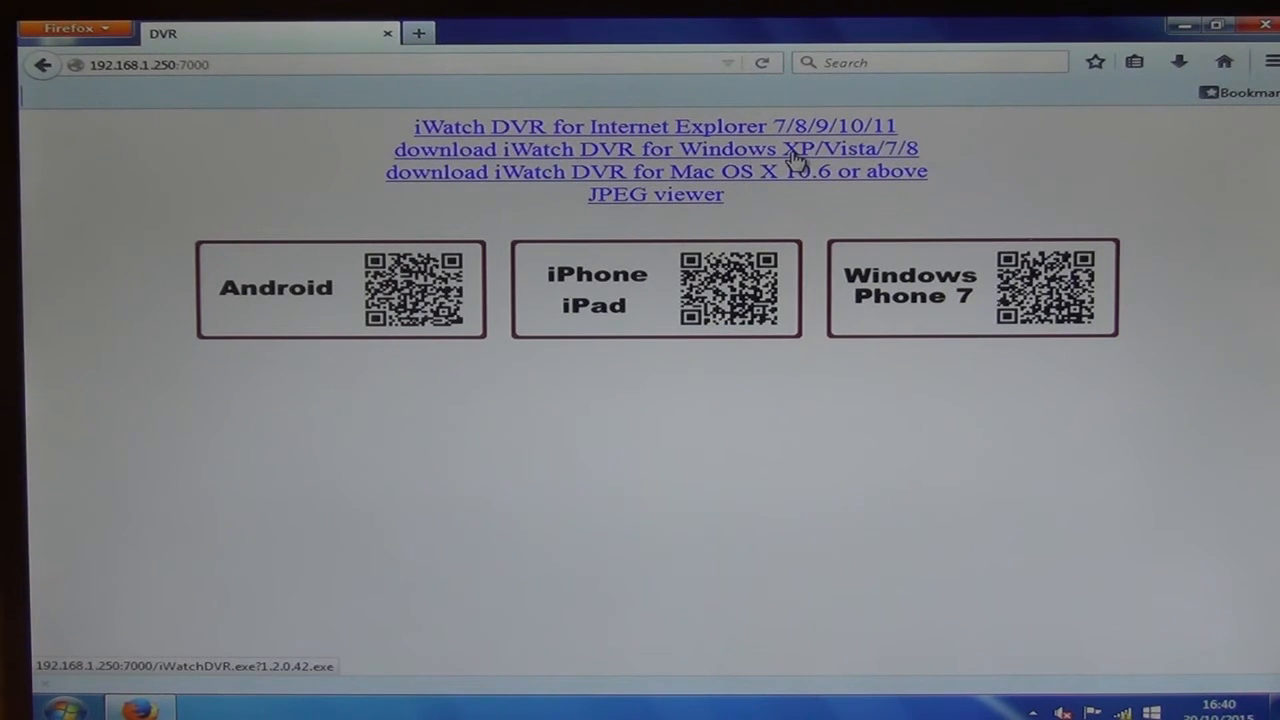
# Save iWatchDVR.exe, the Windows XP/Vista/7/8 client, from the DVR page
pyautogui.click(655, 148)
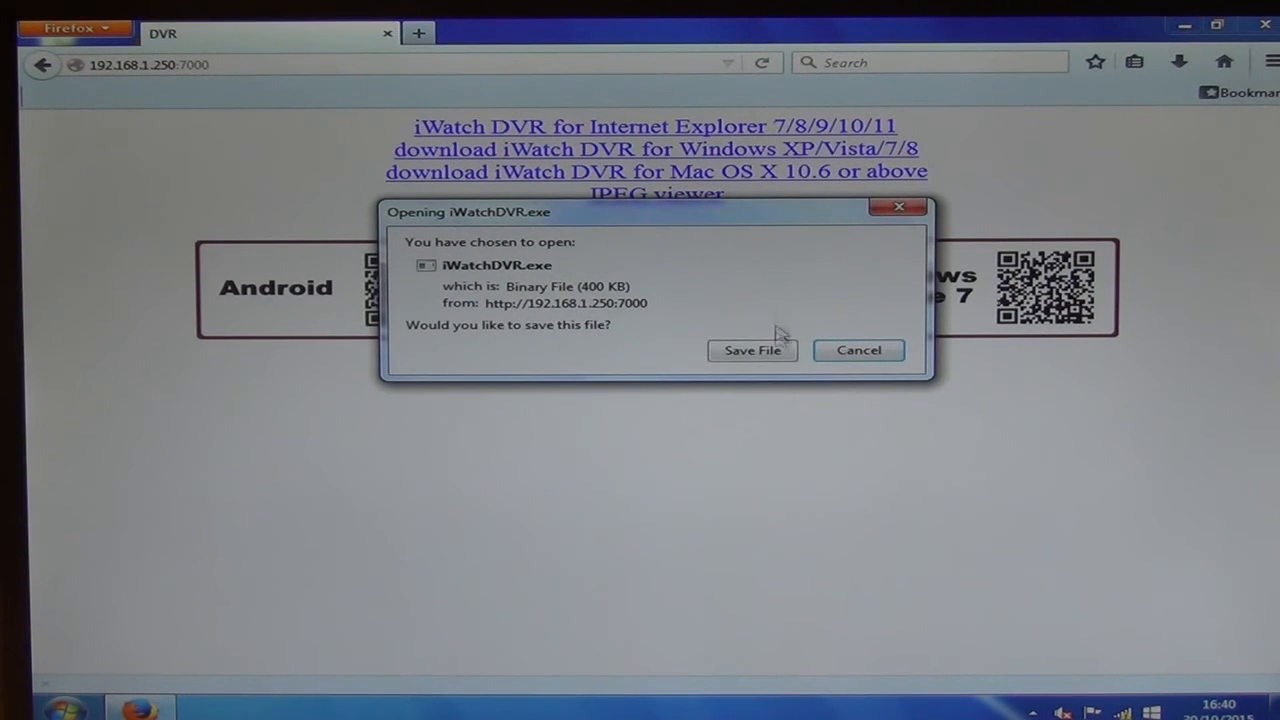
pyautogui.click(751, 350)
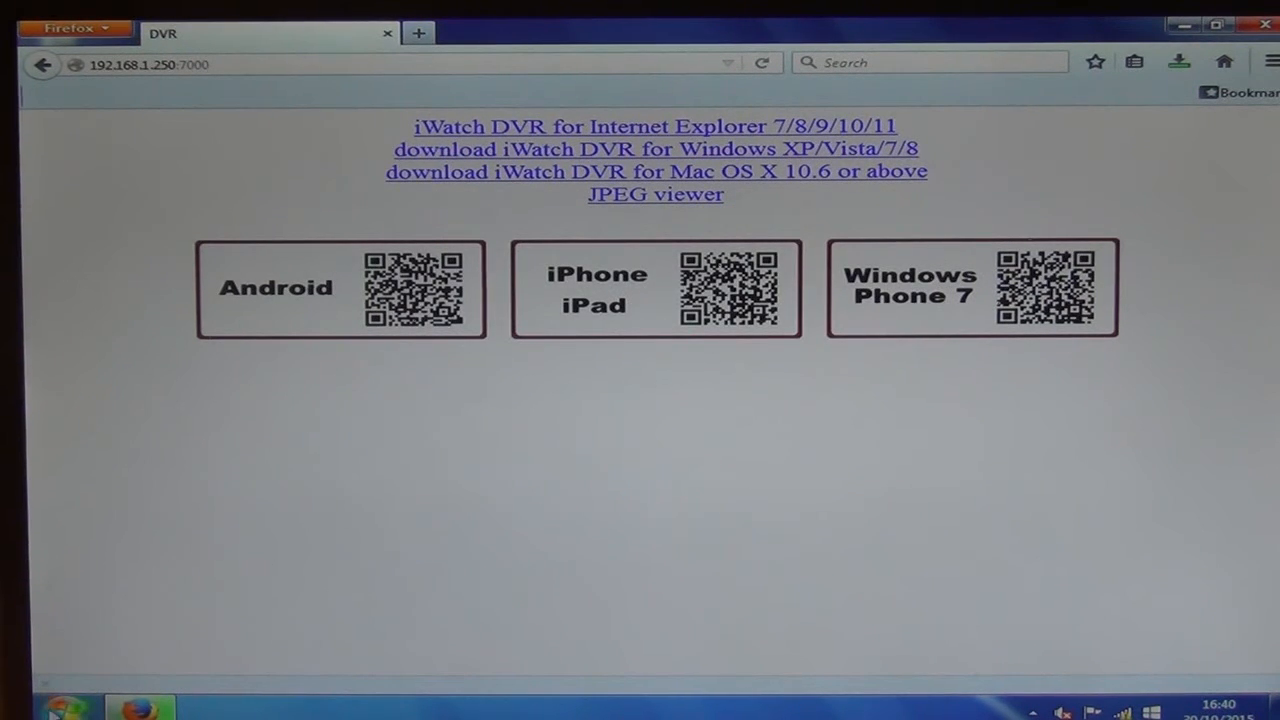
# Run iWatchDVR.exe from the Downloads folder, allowing the unverified publisher
pyautogui.rightClick(70, 708)
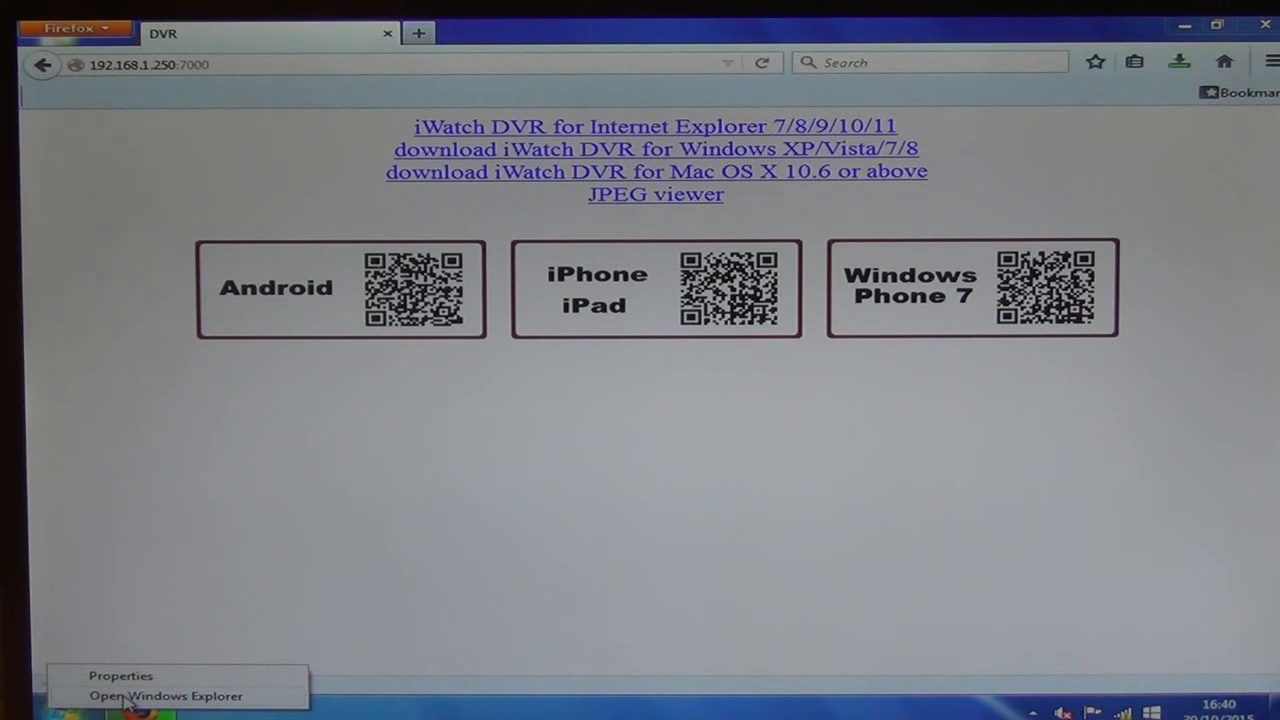
pyautogui.click(165, 696)
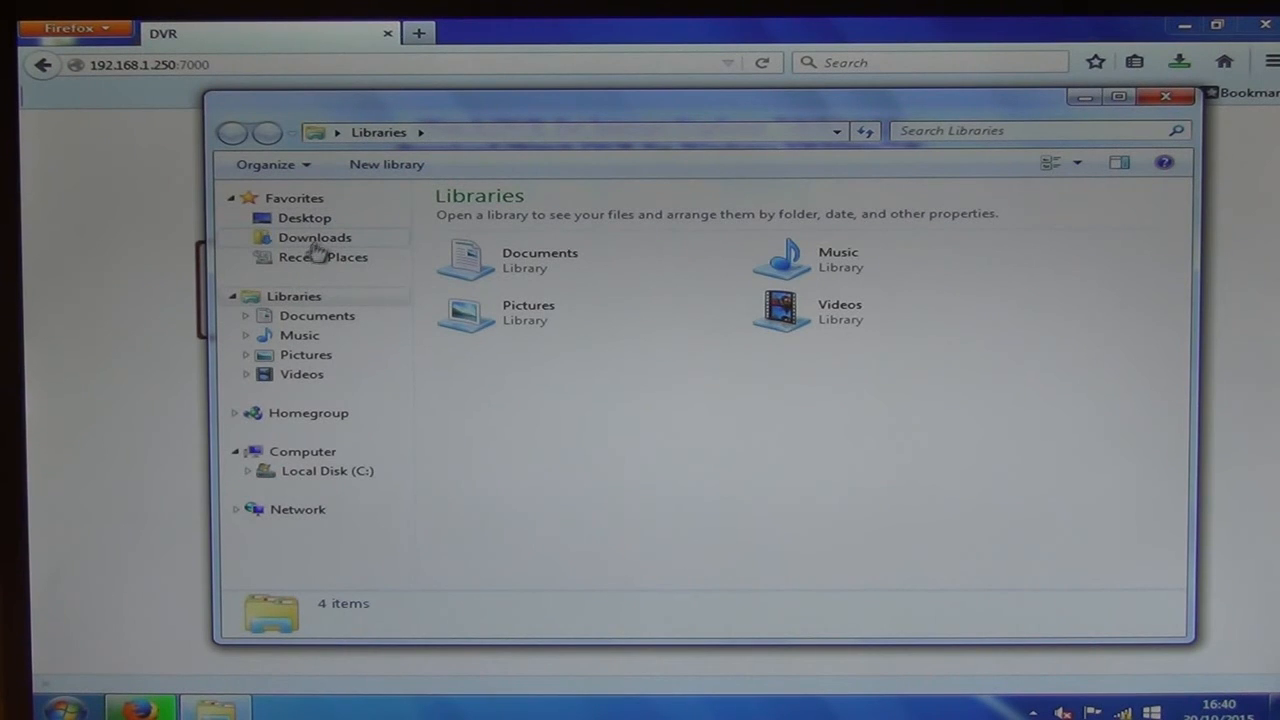
pyautogui.click(315, 237)
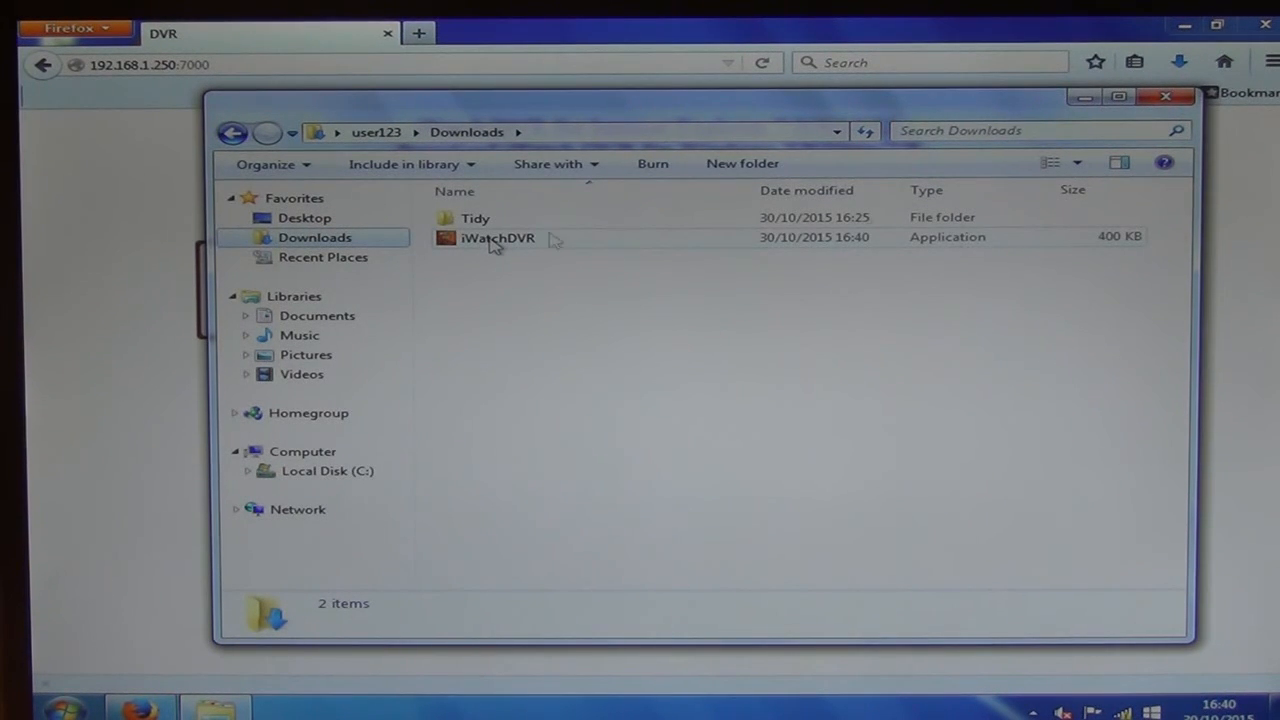
pyautogui.moveTo(505, 248)
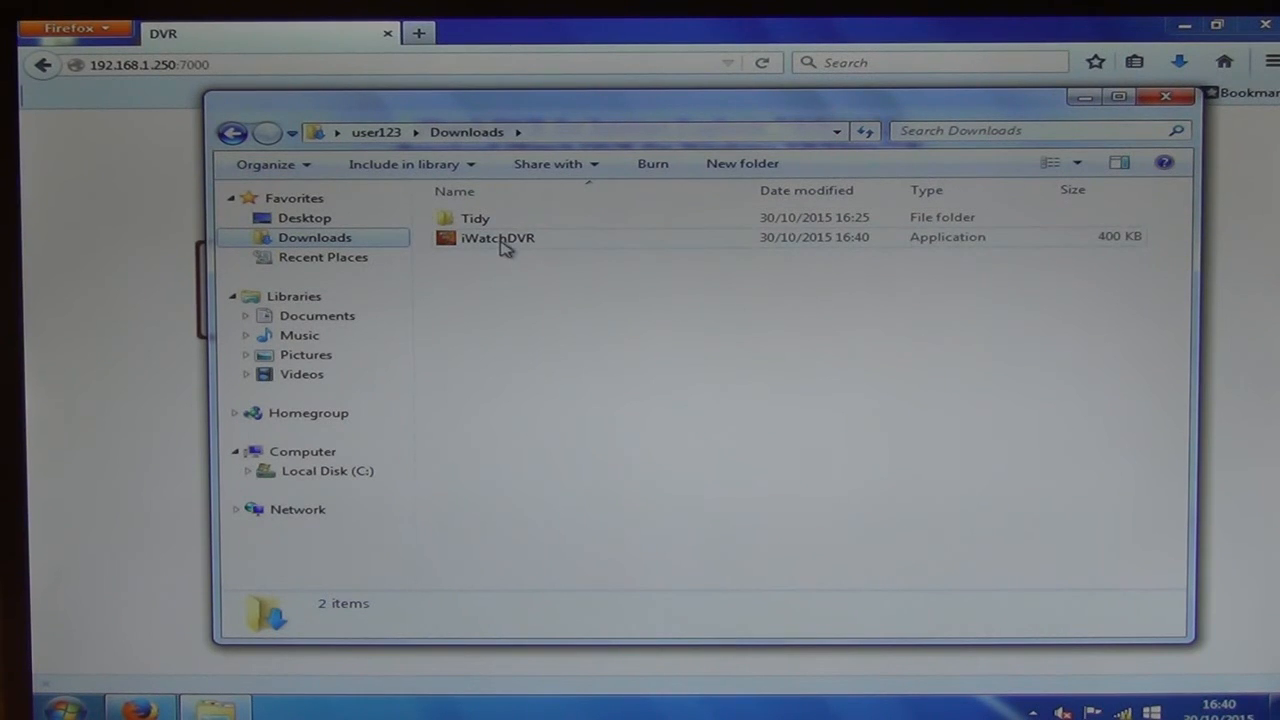
pyautogui.doubleClick(498, 237)
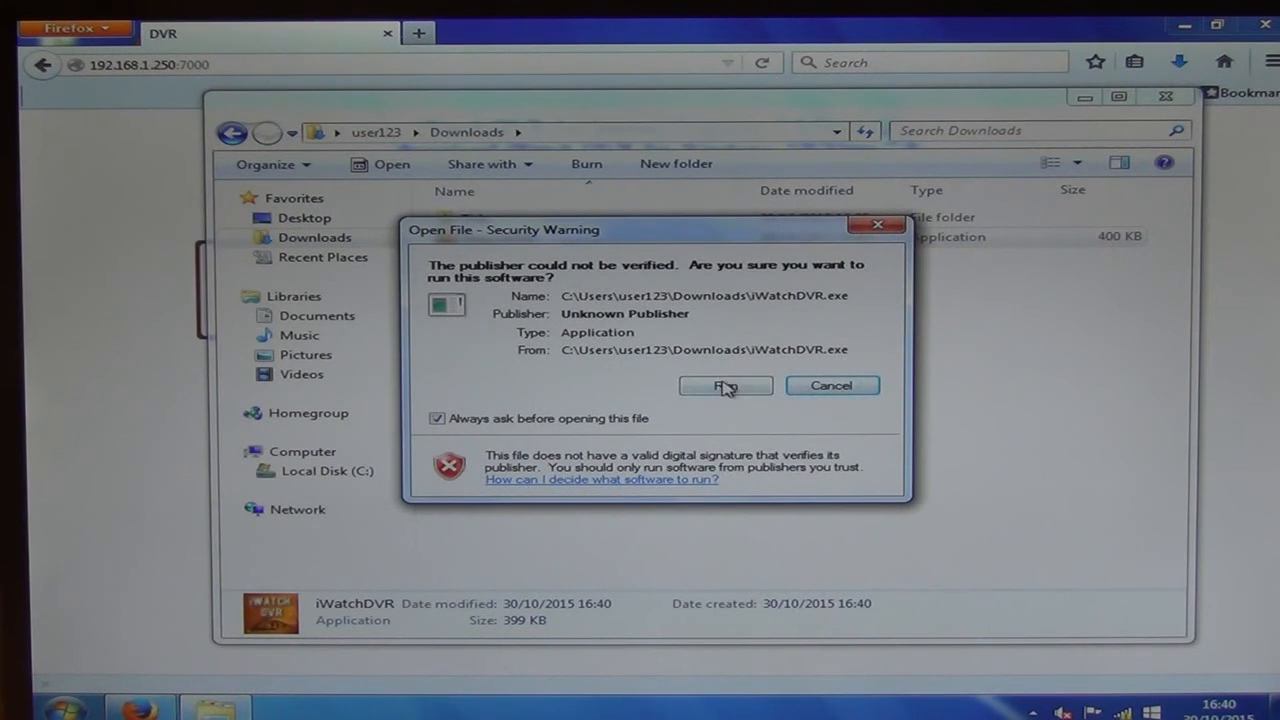
pyautogui.click(725, 386)
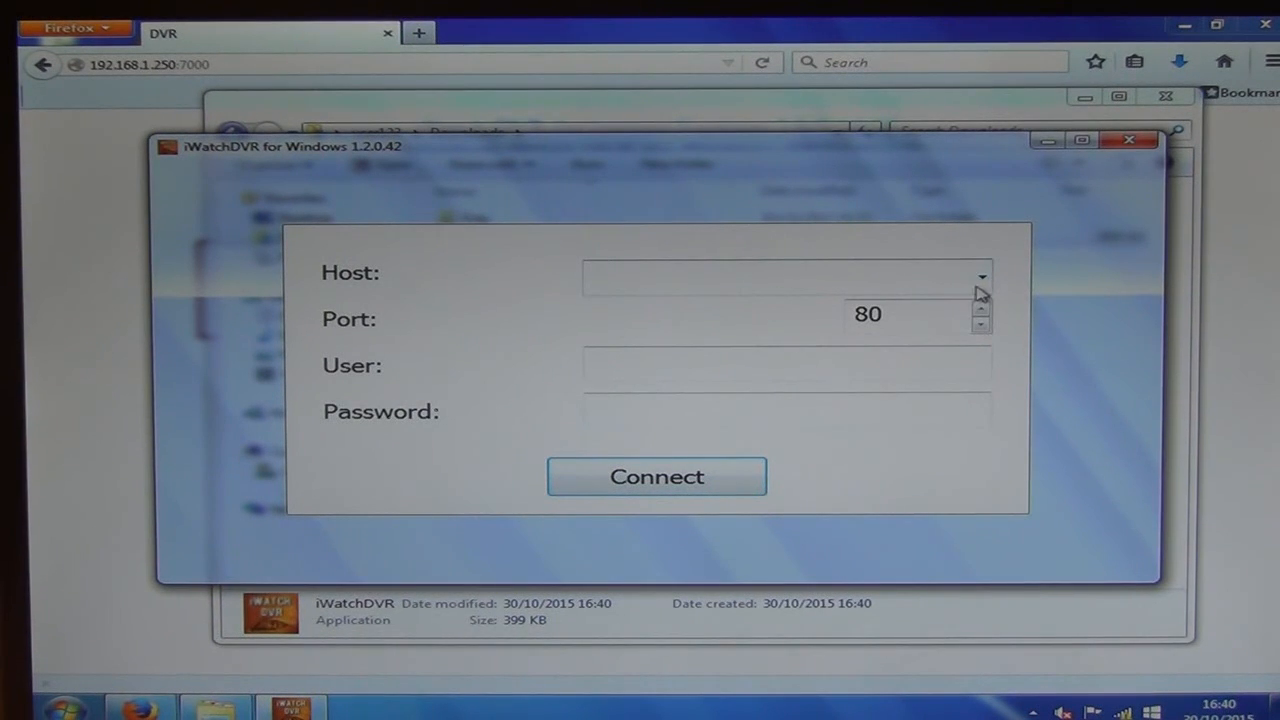
pyautogui.click(981, 277)
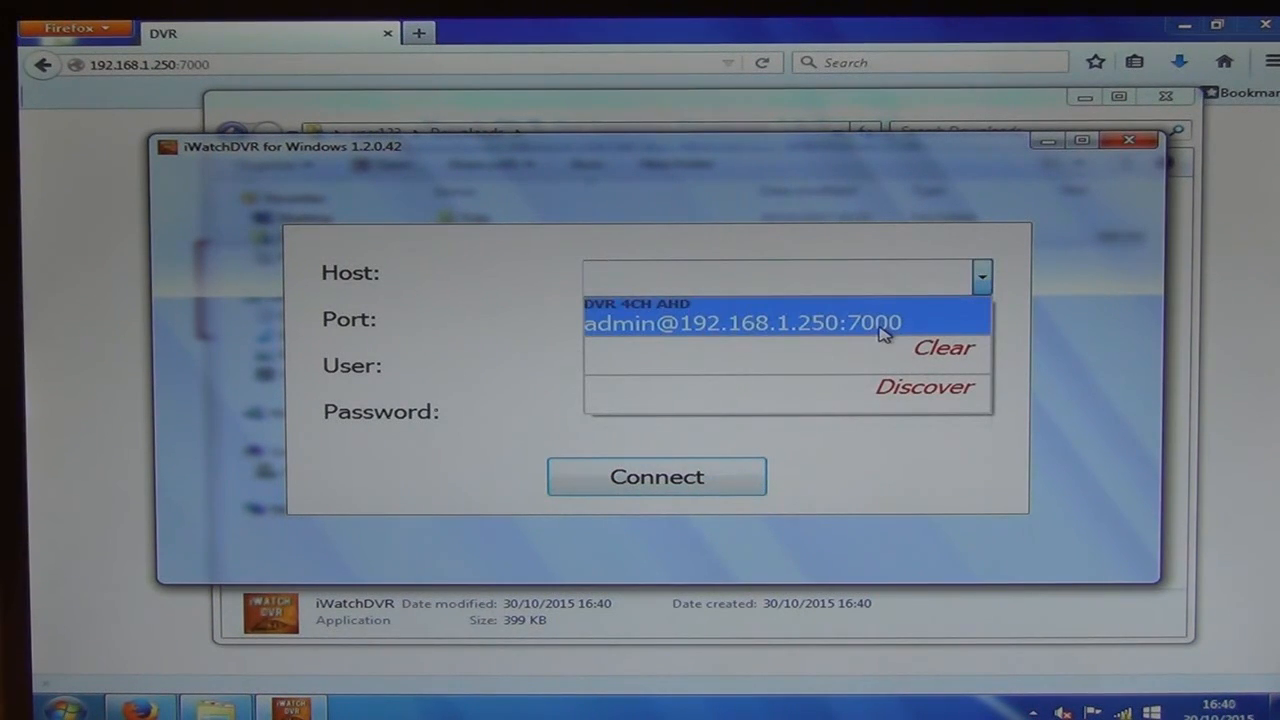
pyautogui.click(740, 322)
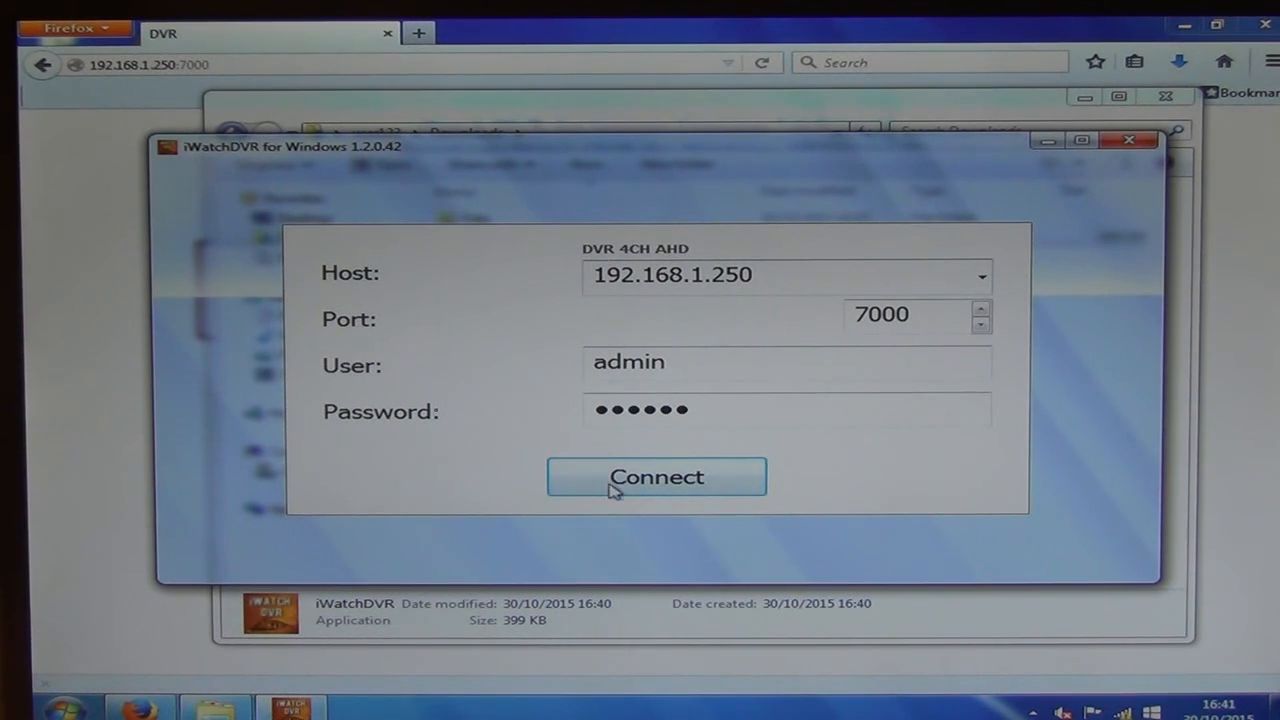
pyautogui.click(657, 477)
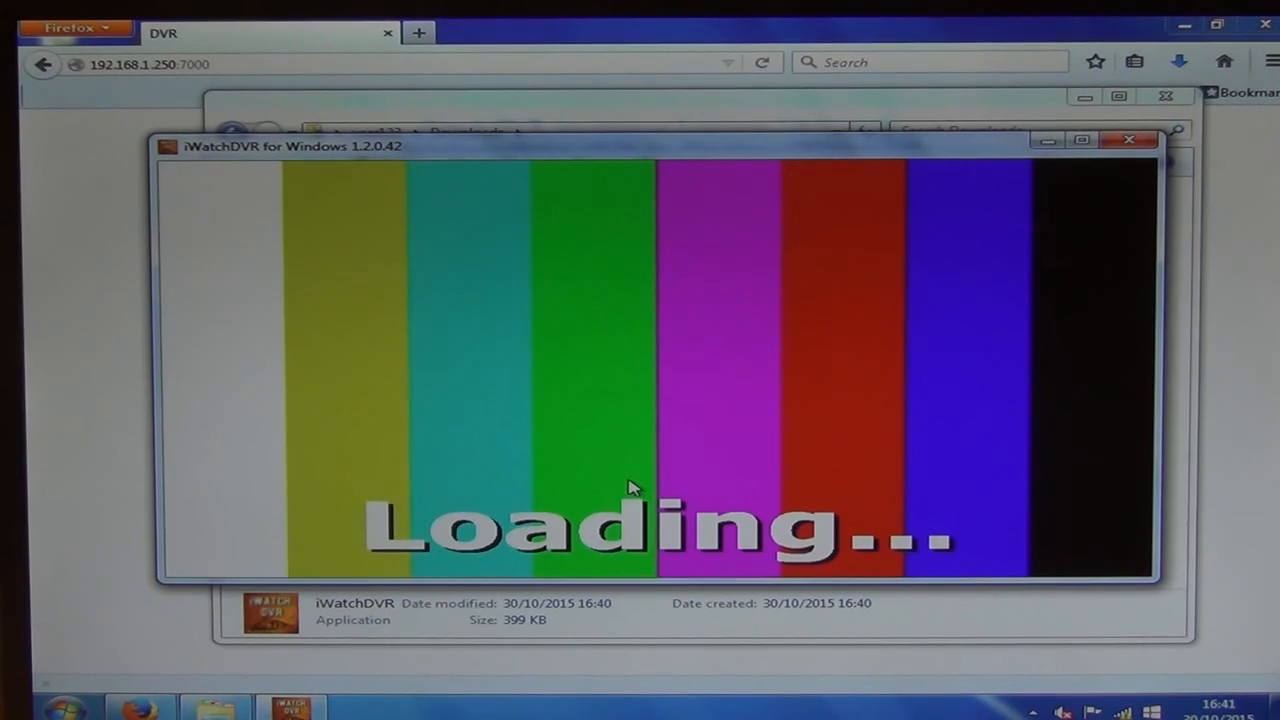